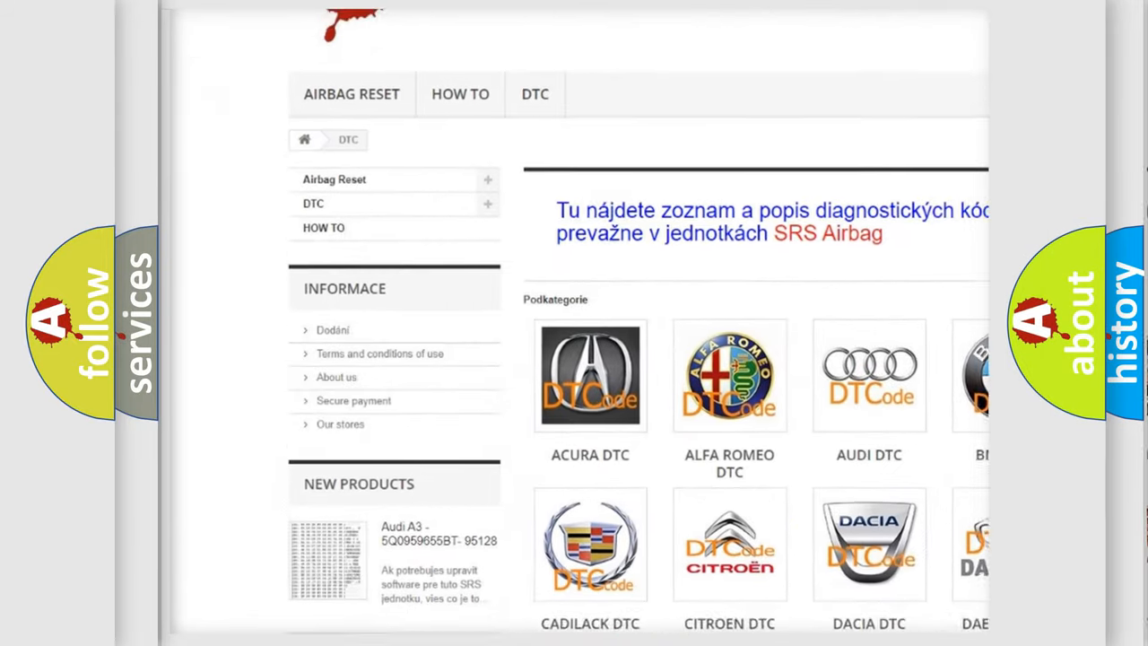
scroll("down", 3)
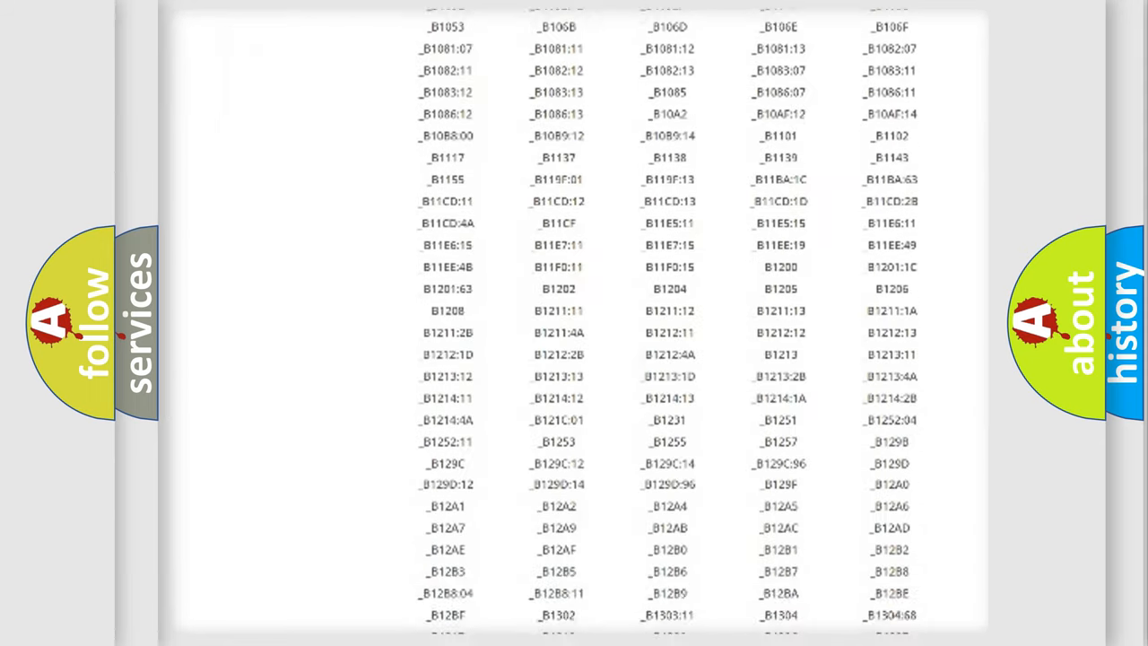
scroll("down", 3)
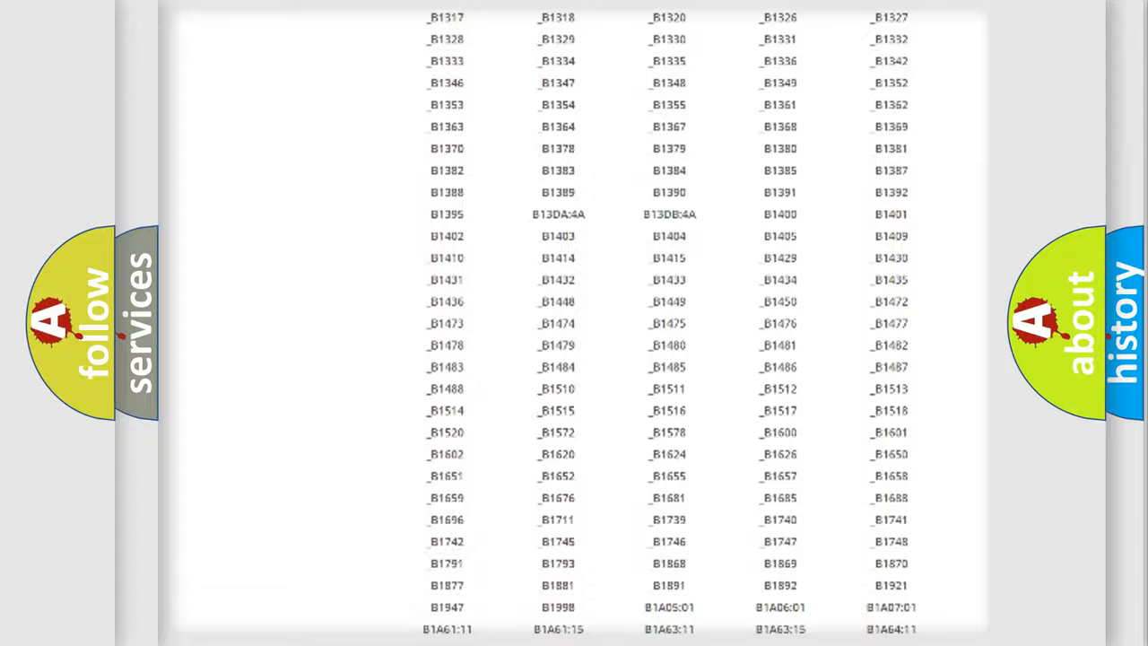